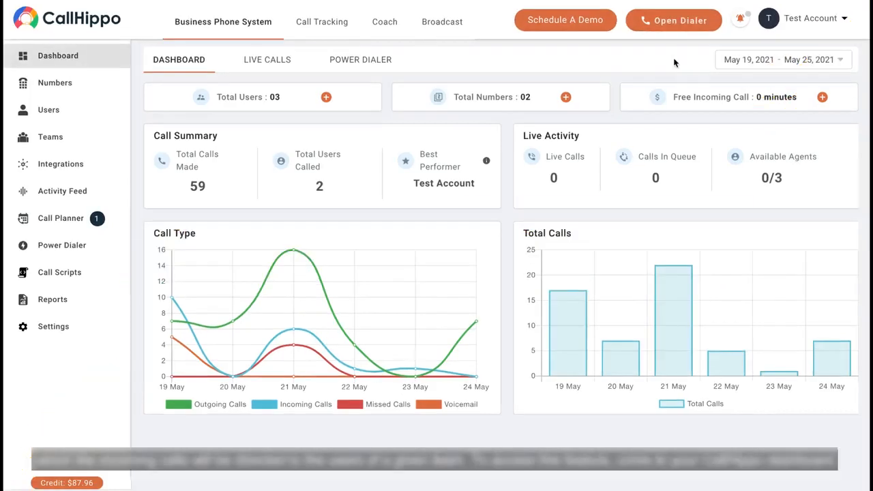
mouse_move(130, 112)
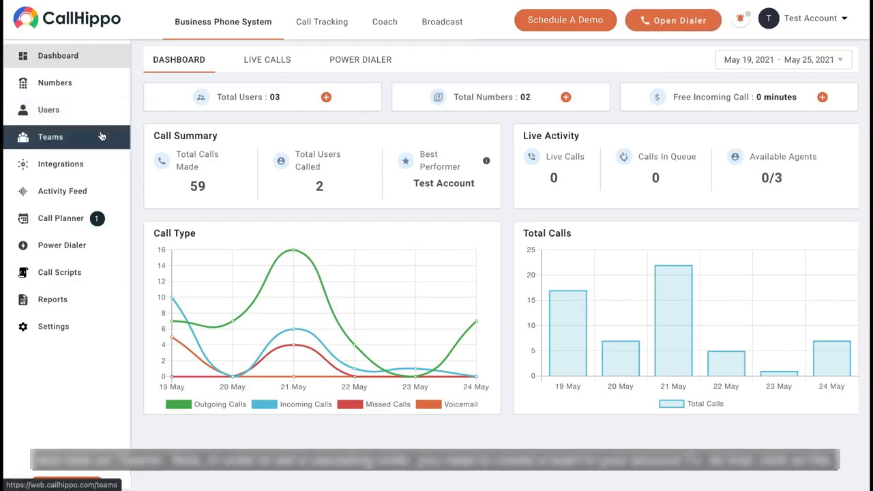
Go to the Teams page and start creating a new team.
left_click(49, 136)
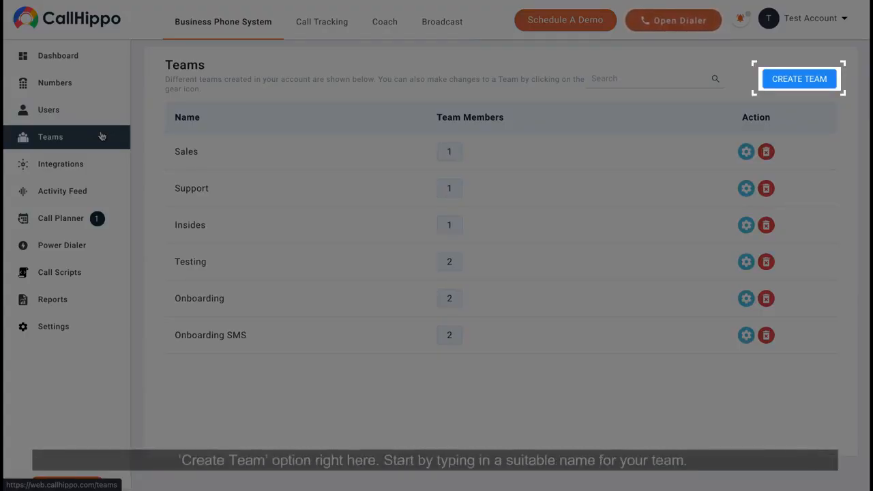
left_click(798, 78)
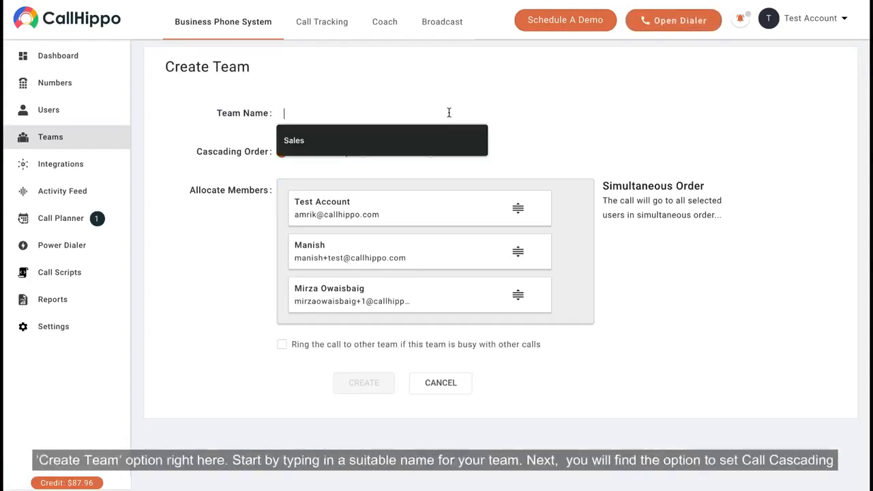
Enter 'Testing' as the team name and choose Fixed Order cascading.
type("Test")
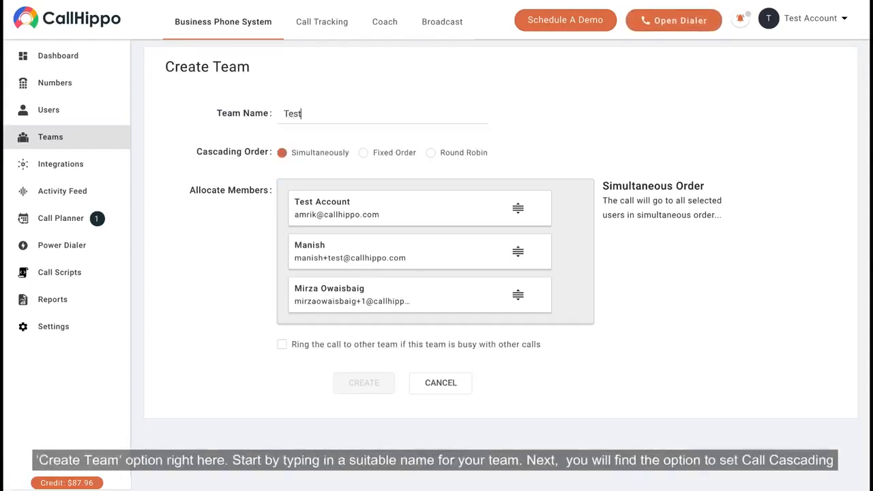
type("ing")
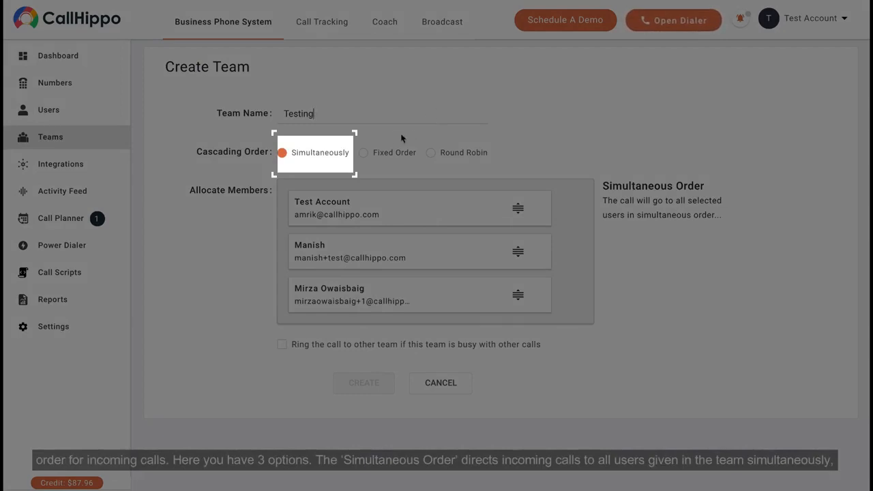
left_click(363, 152)
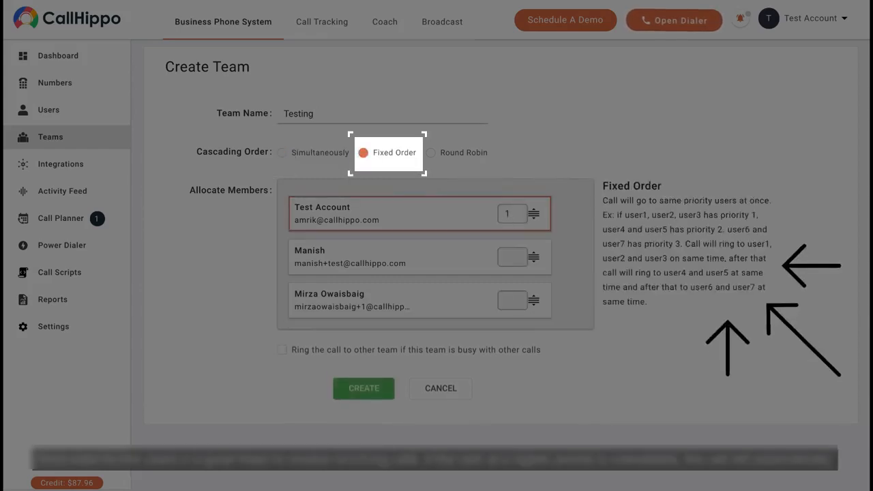
Give the team members priorities 1, 2 and 4.
left_click(511, 257)
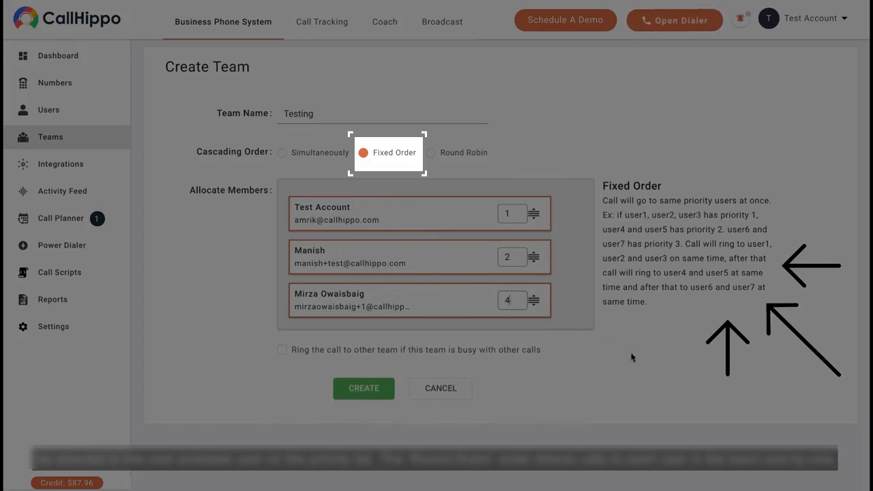
Select Round Robin as the Cascading Order.
left_click(430, 152)
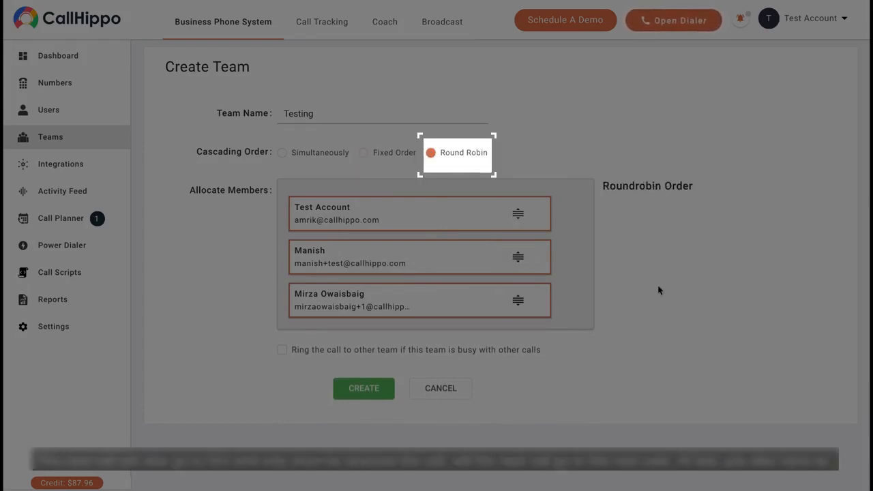
mouse_move(279, 372)
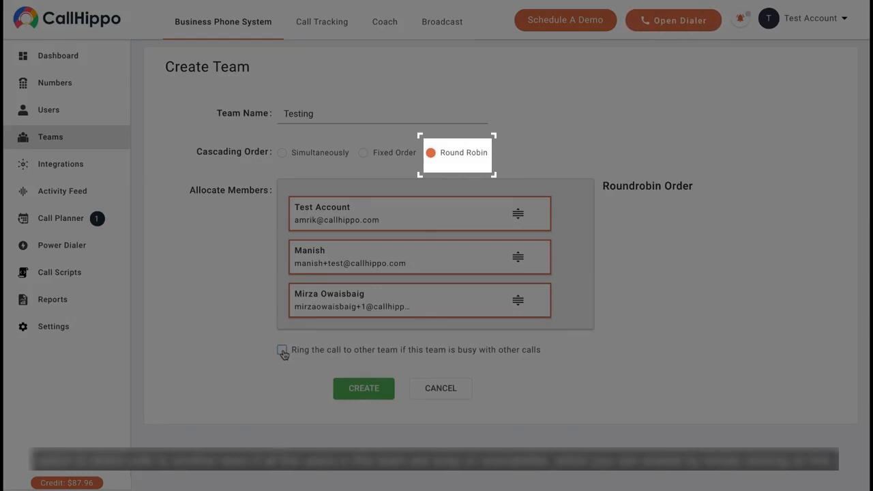
Overflow busy calls to the Insides team and create the Testing team.
left_click(282, 349)
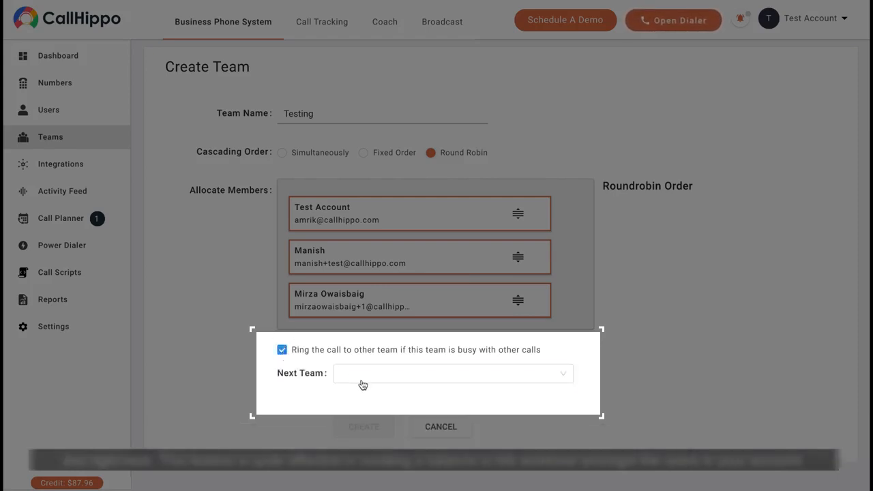
left_click(453, 373)
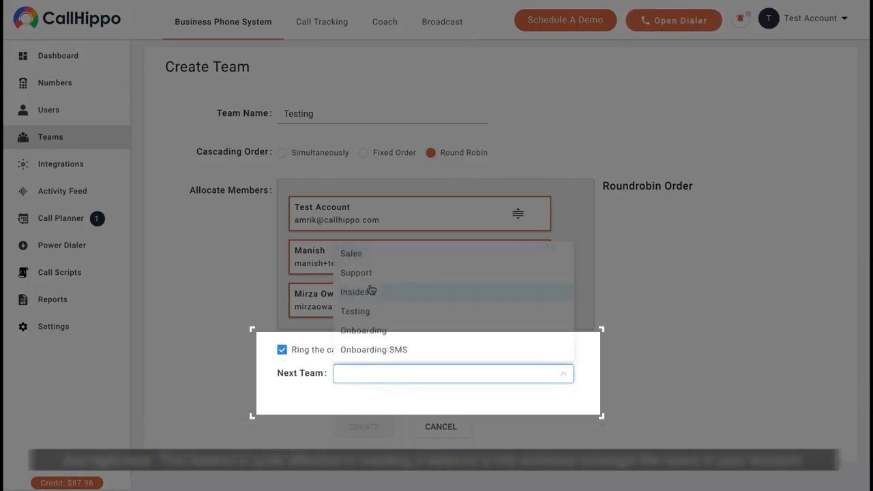
left_click(356, 292)
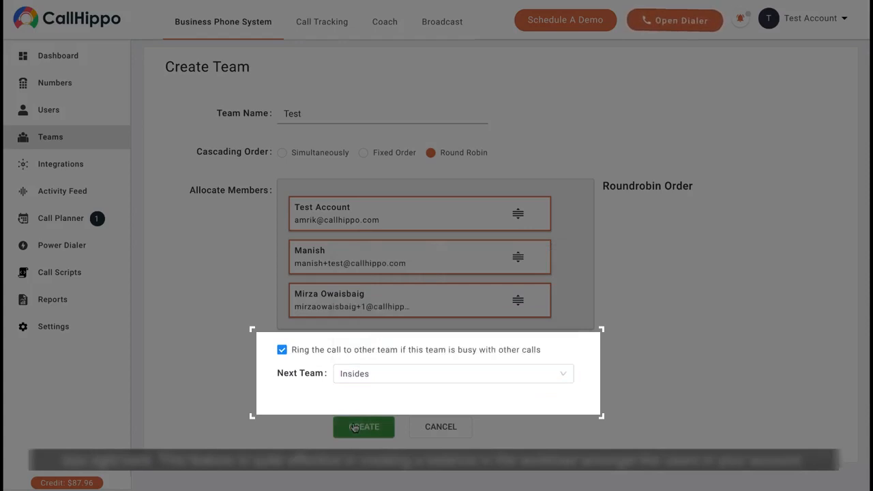
left_click(363, 426)
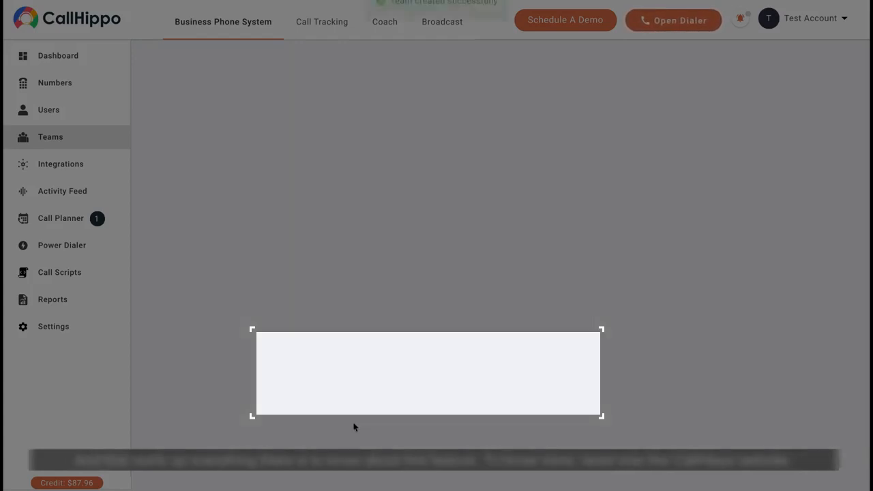